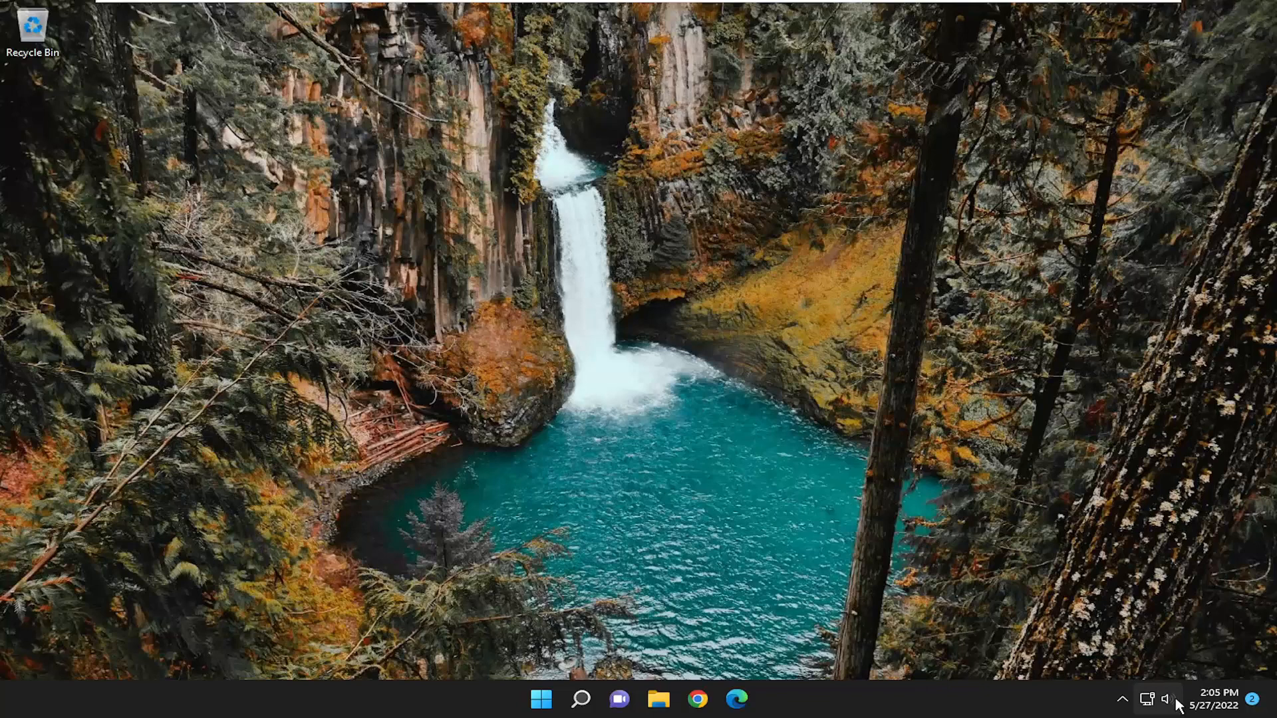
# Step: Drag the taskbar volume slider to zero to mute the system sound
pyautogui.click(1168, 699)
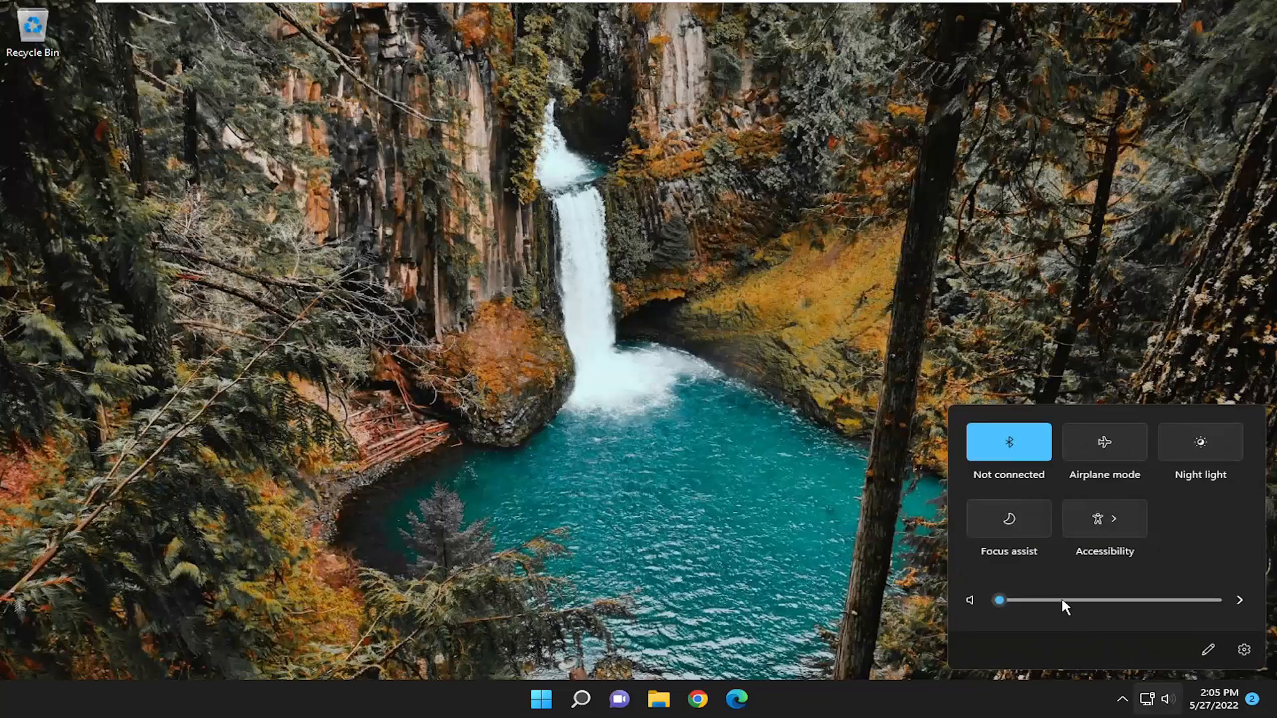
pyautogui.click(970, 600)
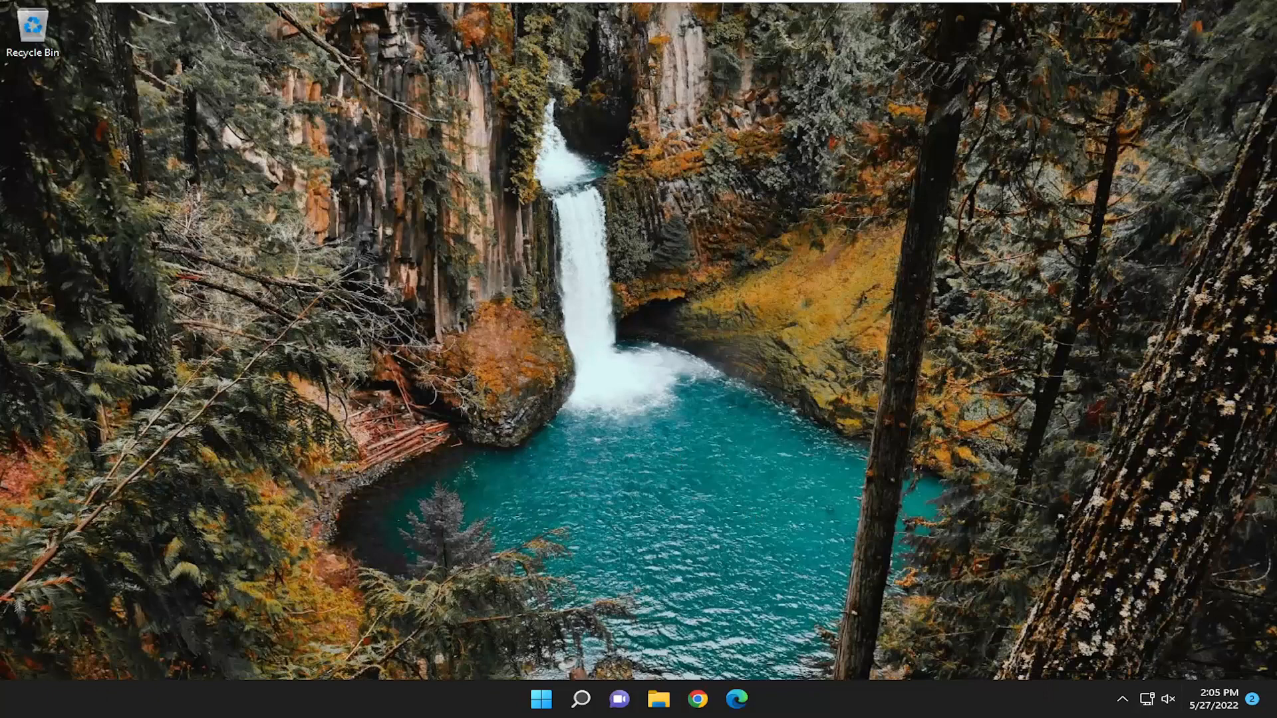
pyautogui.moveTo(772, 569)
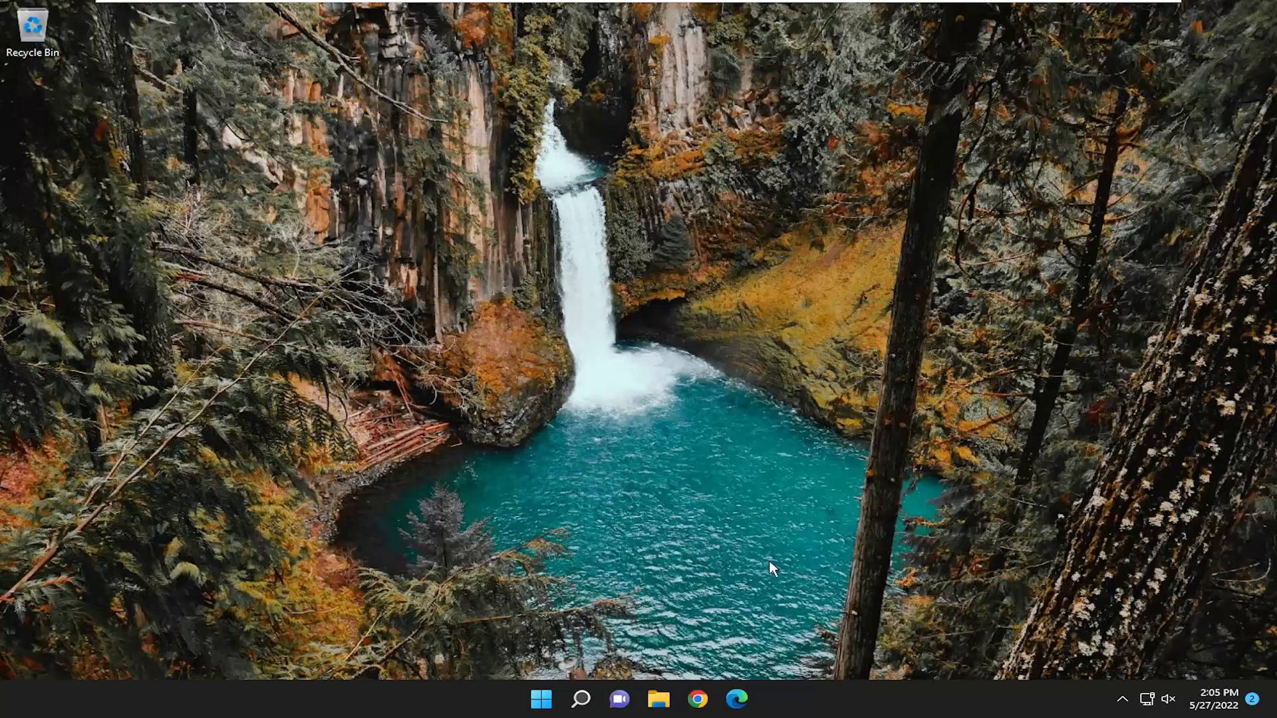
# Step: Go to the Troubleshoot settings page and show Other troubleshooters
pyautogui.click(579, 699)
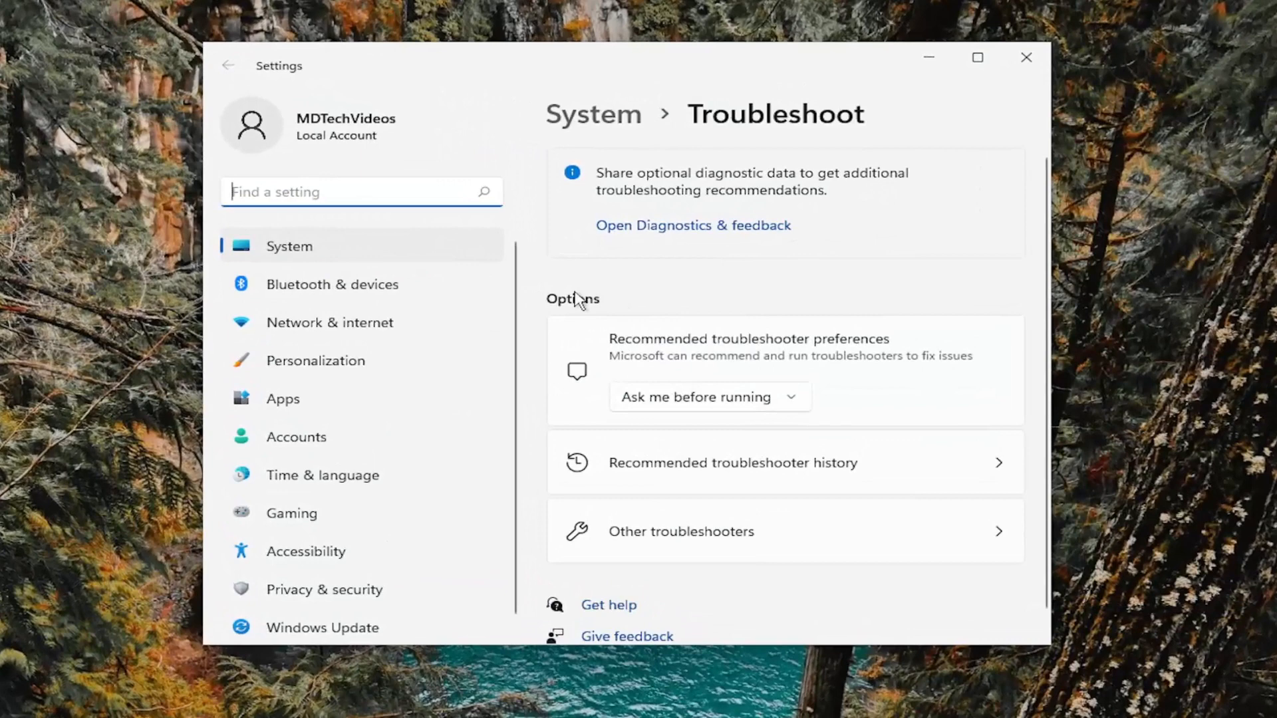
pyautogui.moveTo(643, 538)
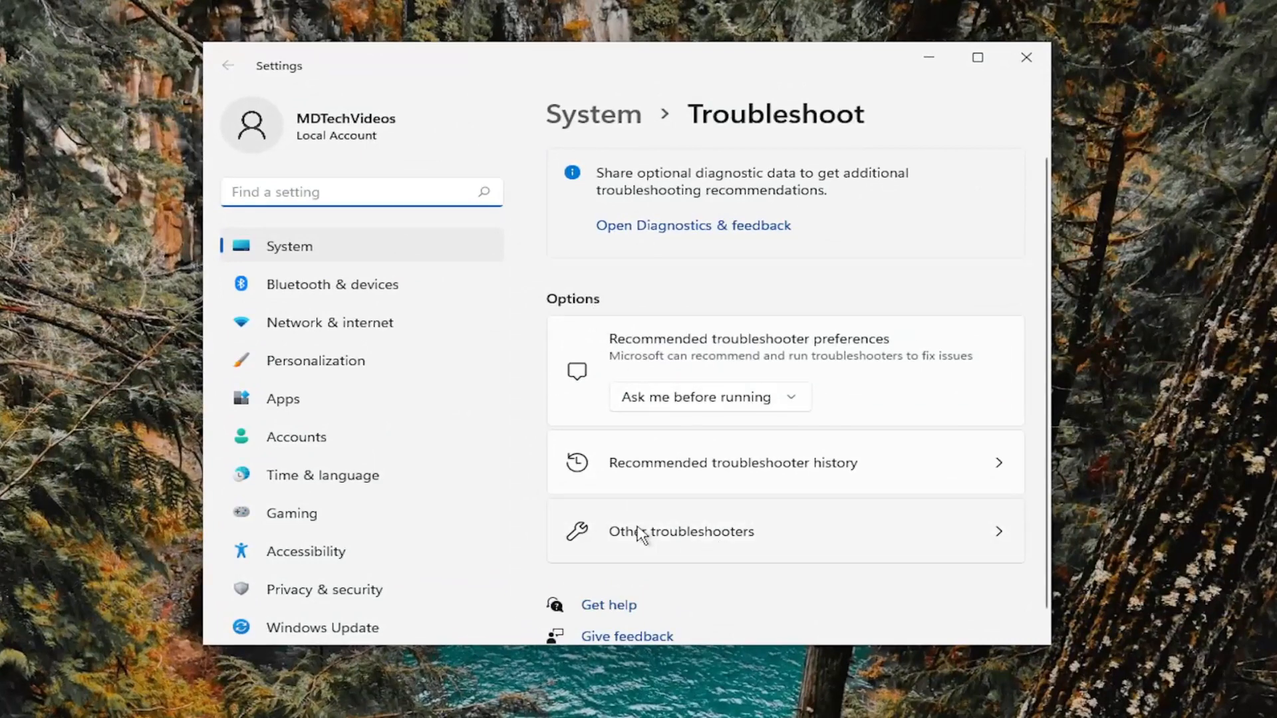
pyautogui.click(681, 531)
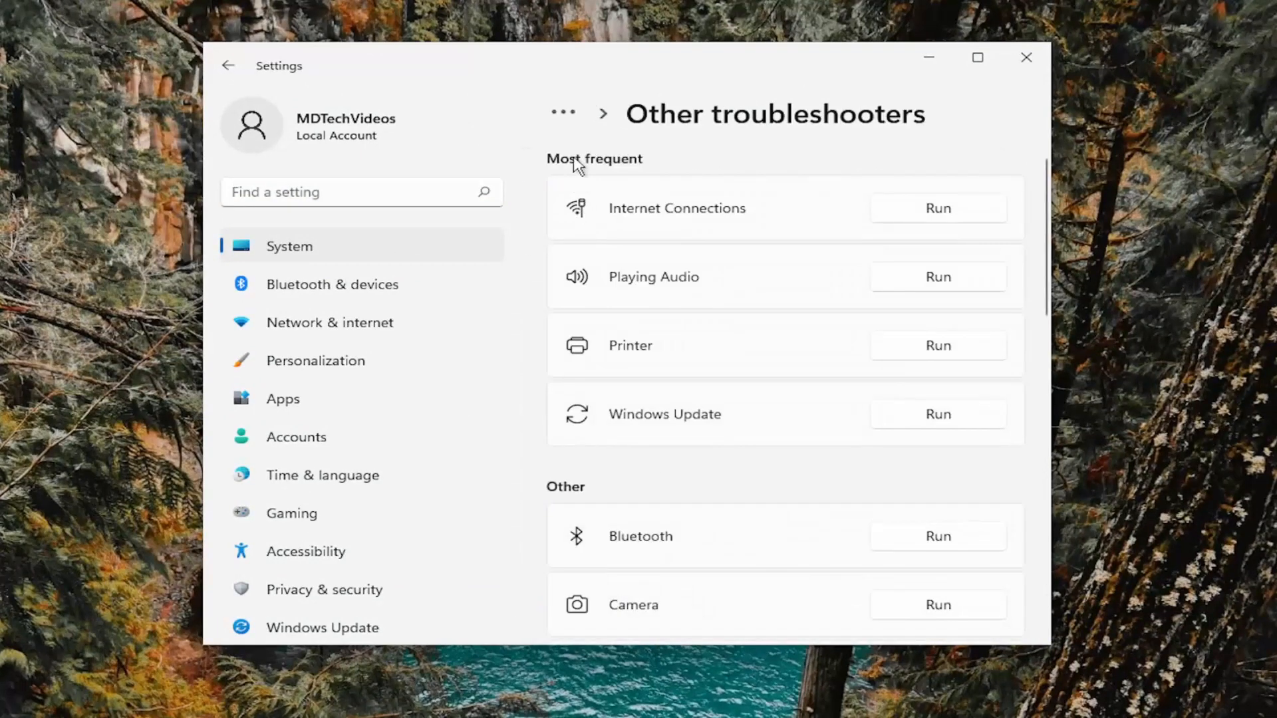
pyautogui.moveTo(919, 300)
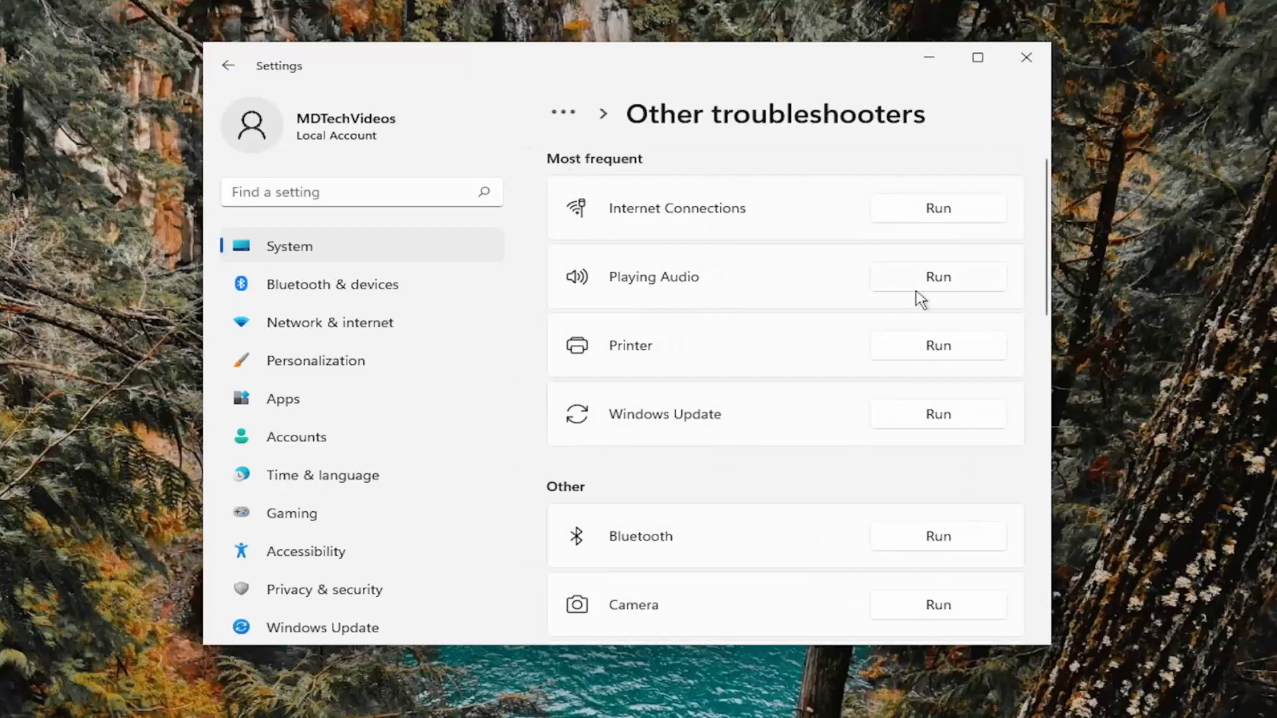
# Step: Run the Playing Audio troubleshooter past the volume suggestion until it finishes, then close it
pyautogui.click(937, 276)
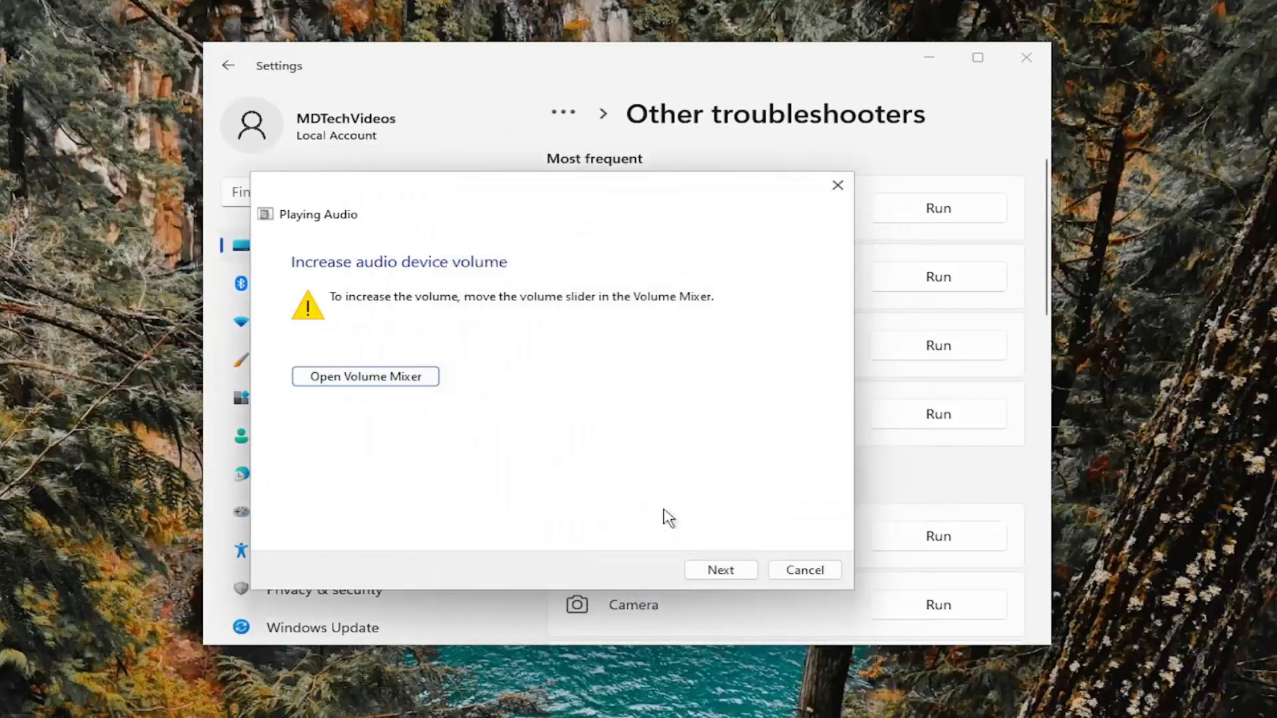
pyautogui.click(719, 570)
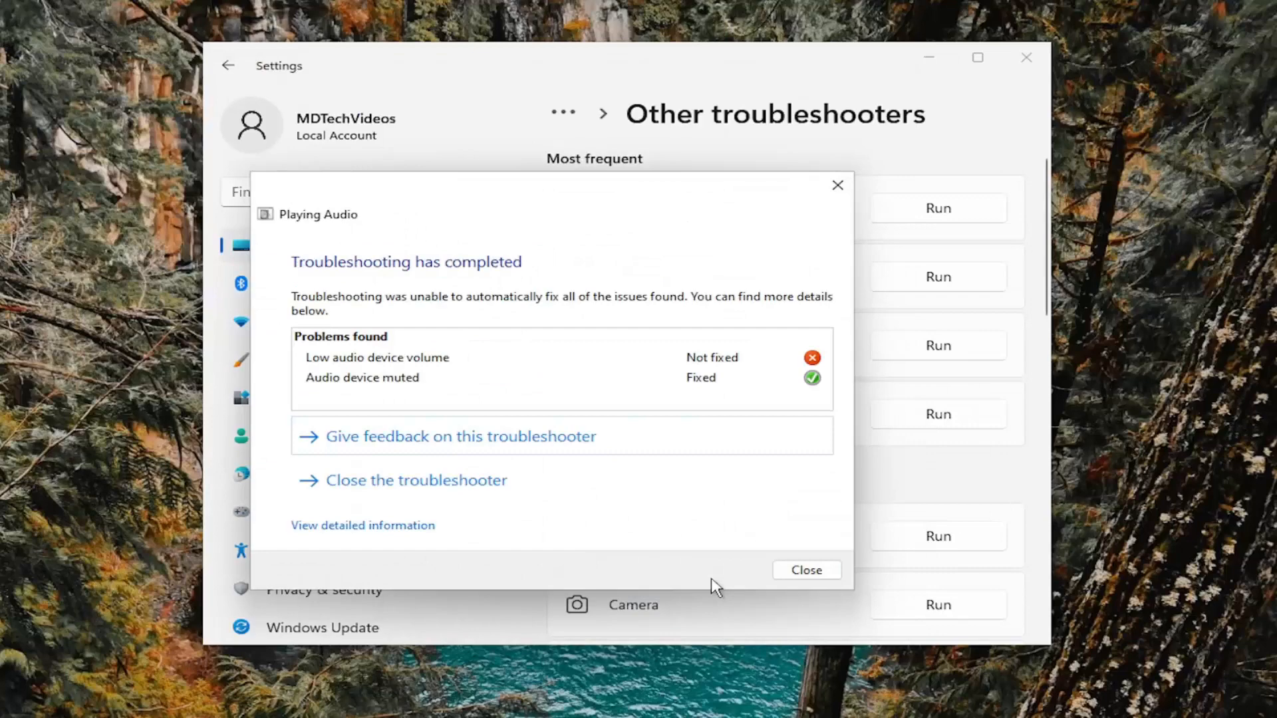
pyautogui.moveTo(806, 570)
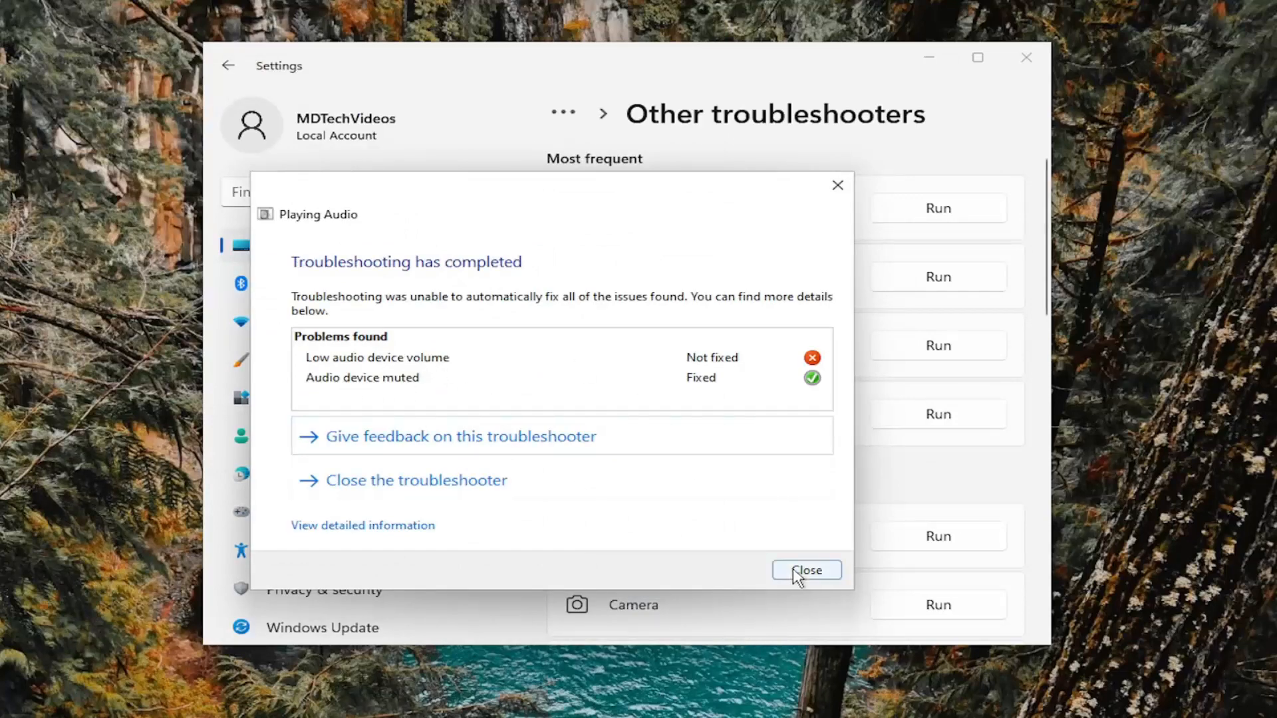
pyautogui.click(805, 570)
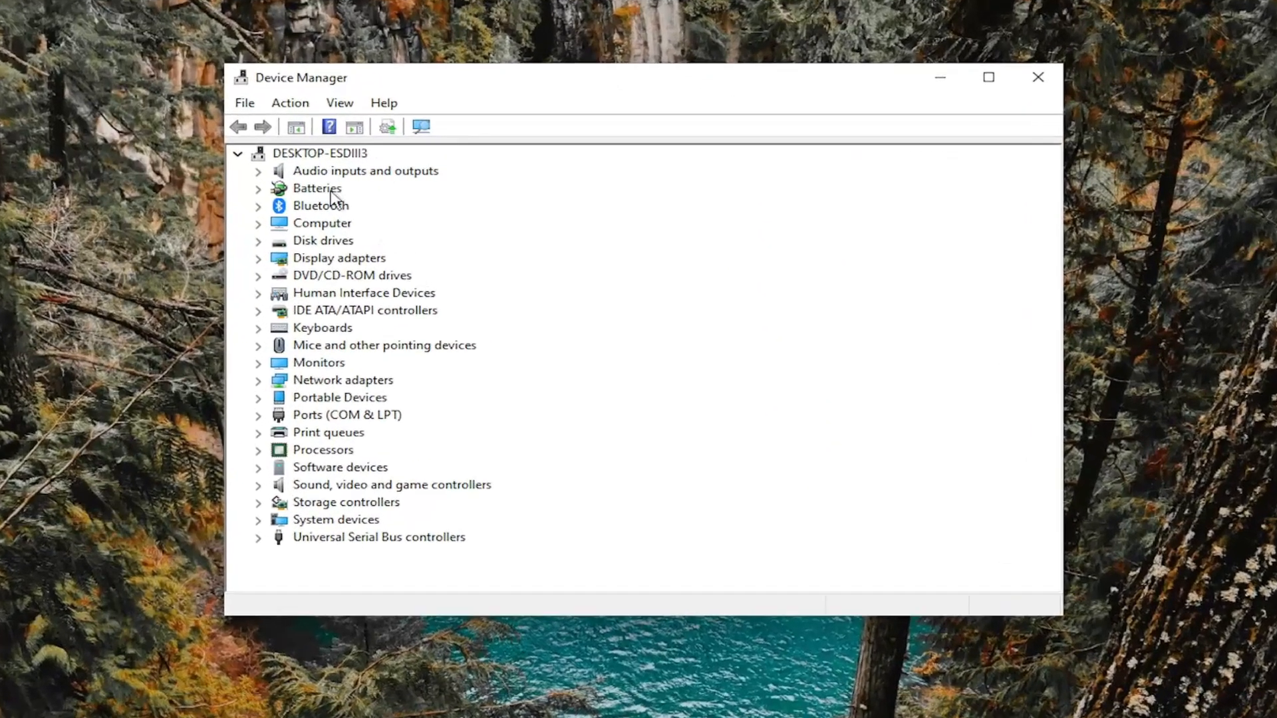
# Step: Expand Audio inputs and outputs and choose Update driver for Speakers (High Definition Audio Device)
pyautogui.click(258, 170)
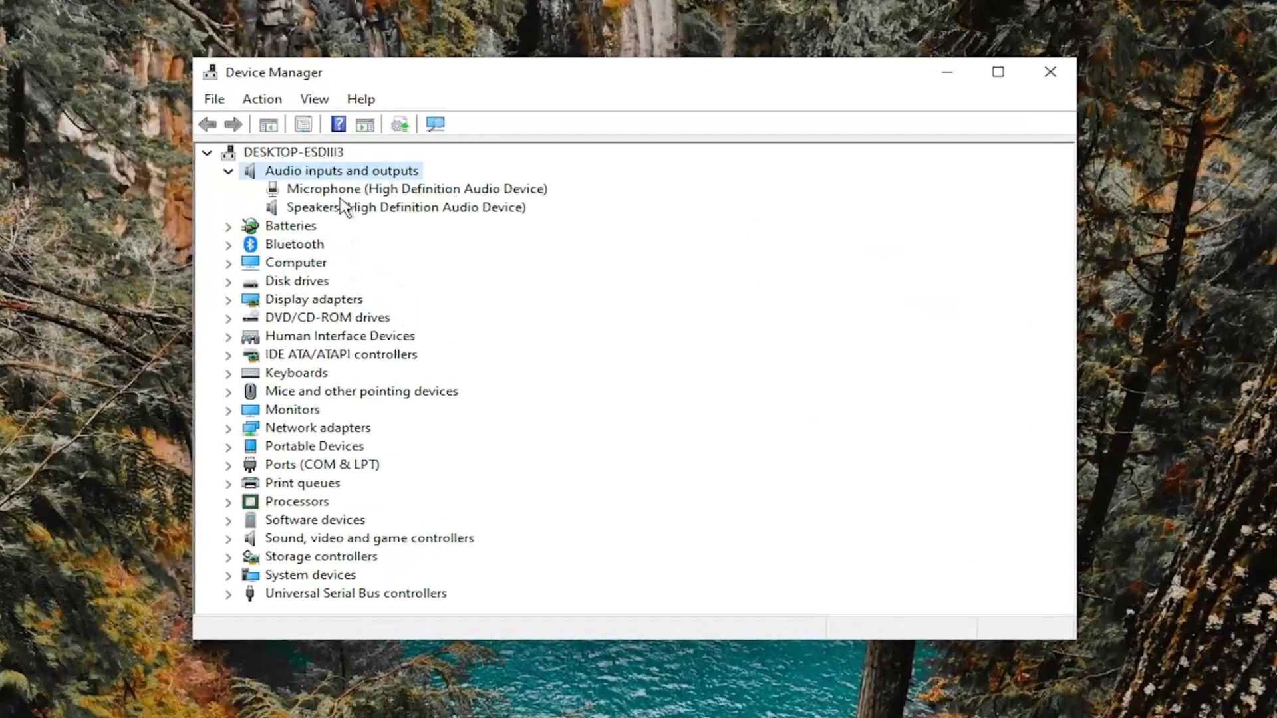
pyautogui.click(395, 207)
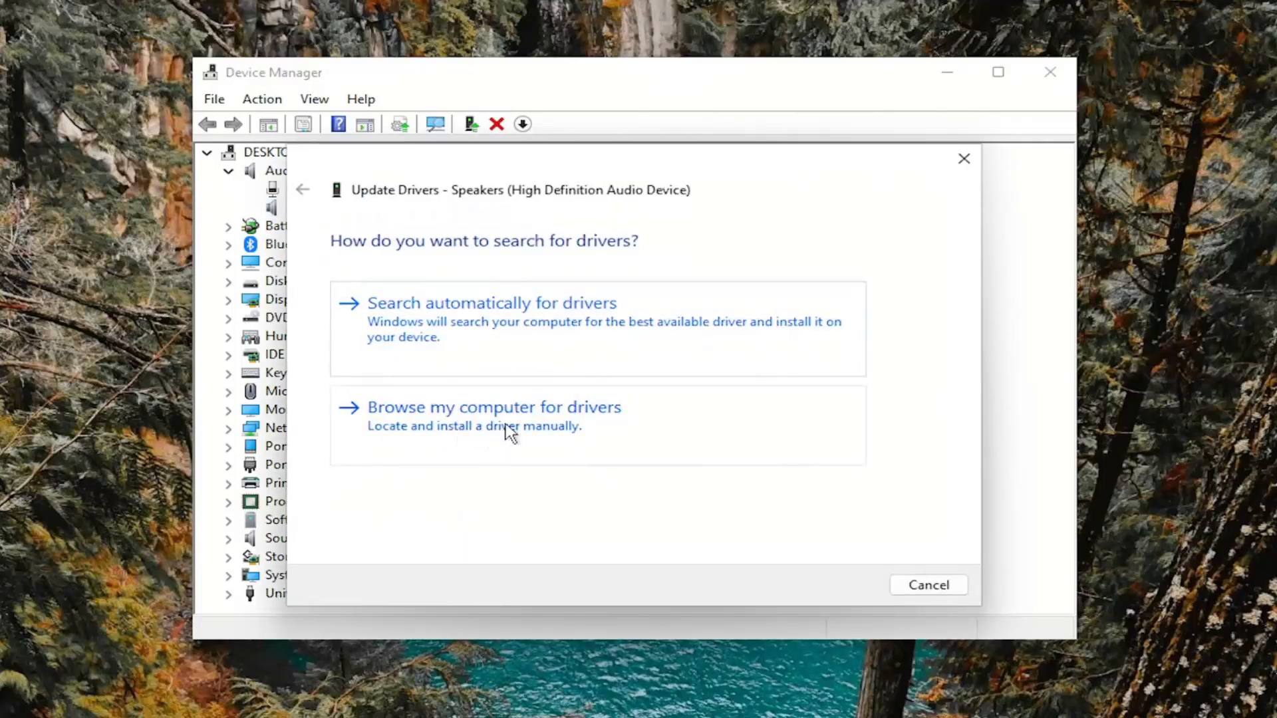
# Step: Browse manually, pick the Audio Endpoint driver from the list, install it, and close the dialog
pyautogui.click(494, 407)
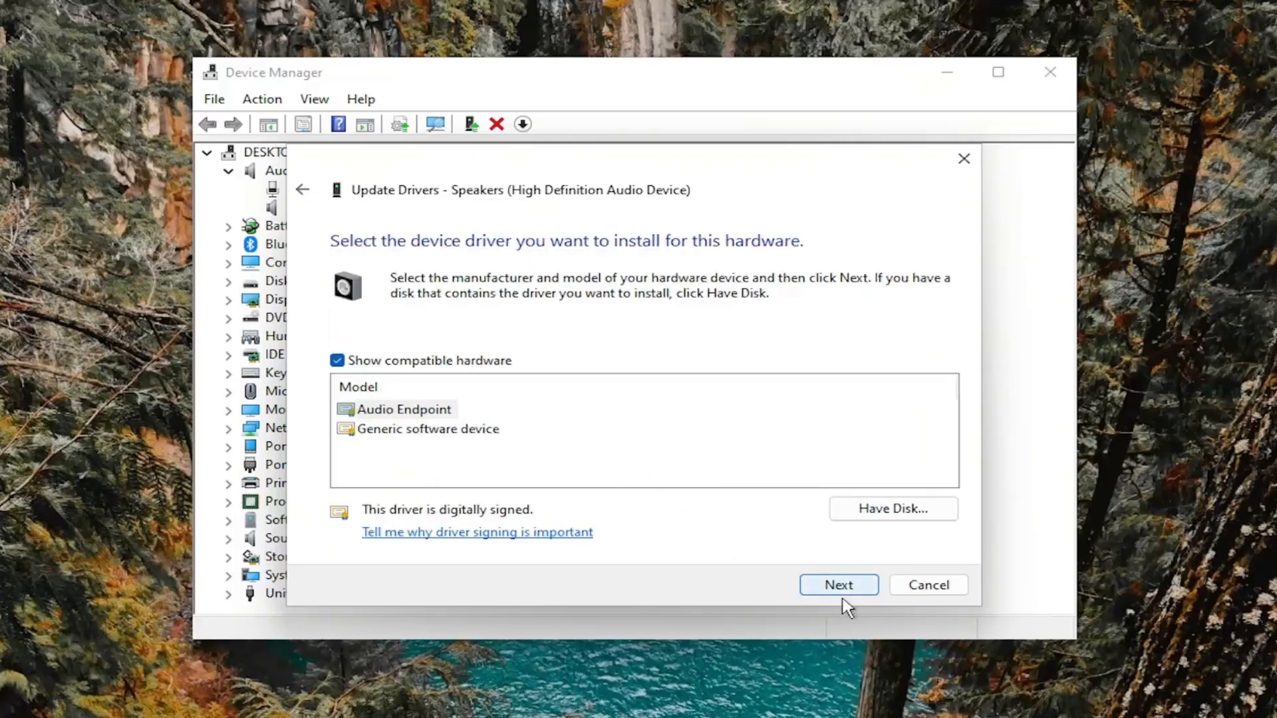
pyautogui.click(429, 429)
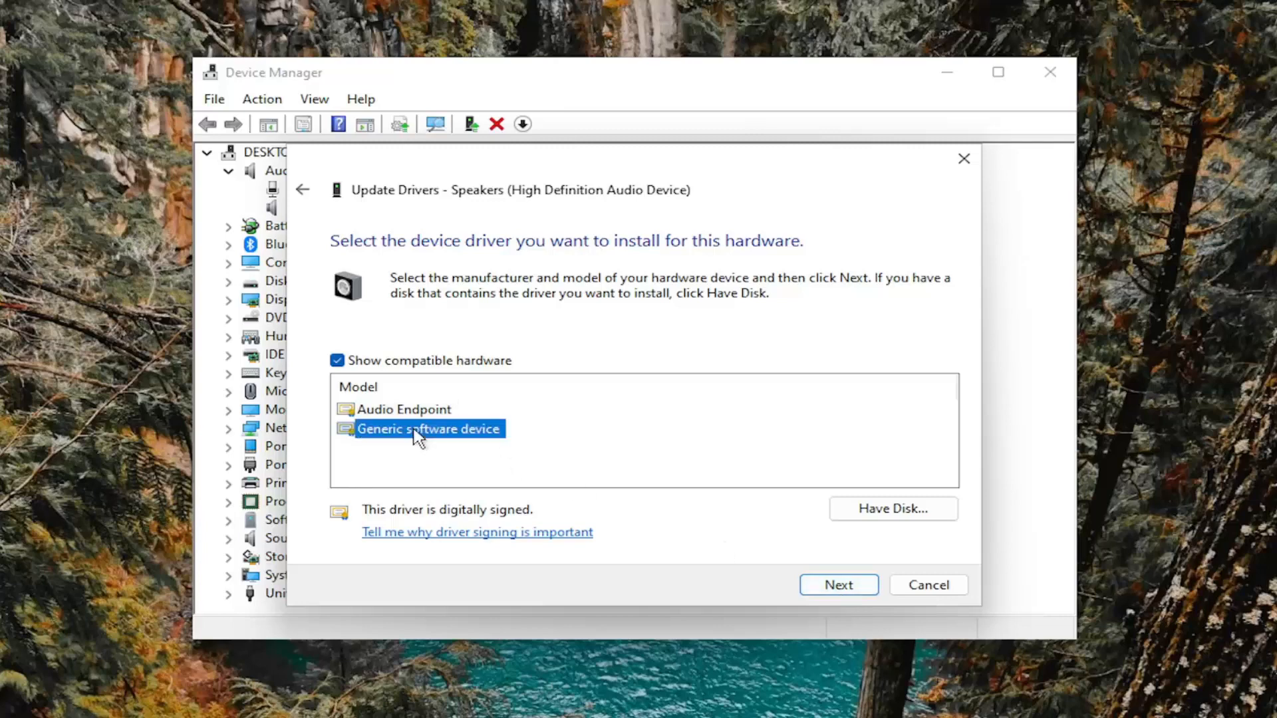
pyautogui.click(404, 409)
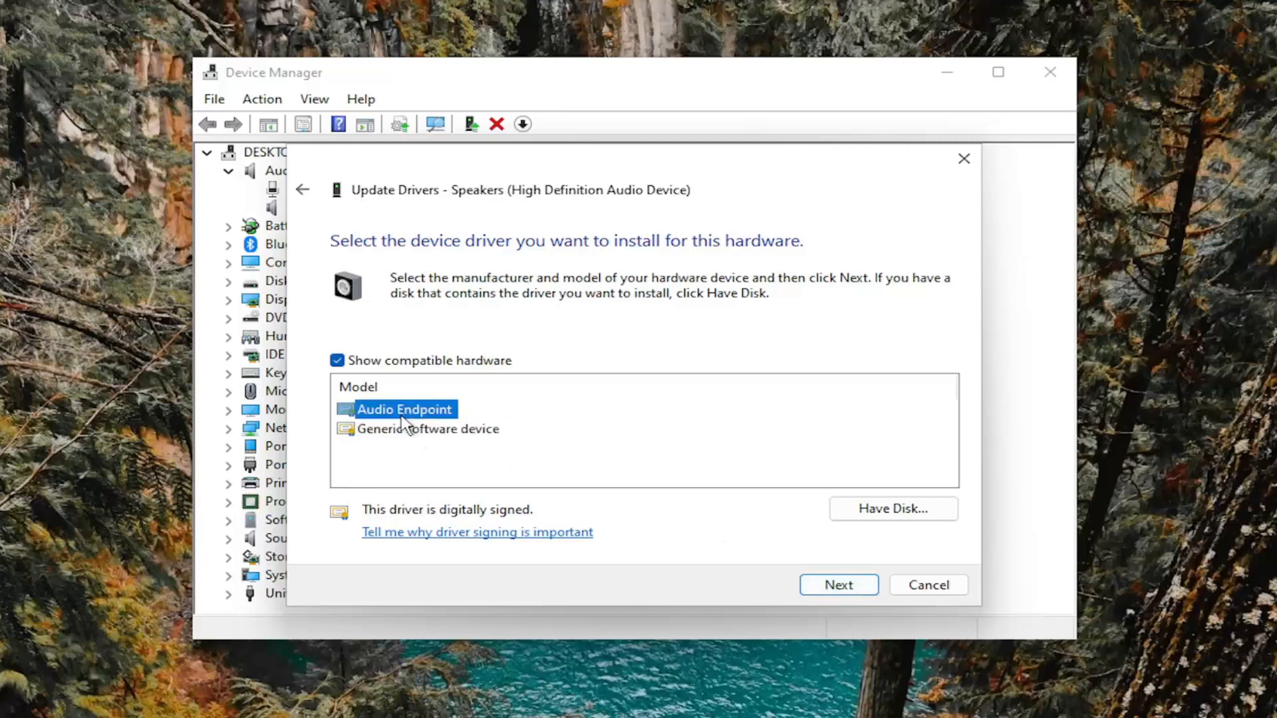
pyautogui.moveTo(355, 418)
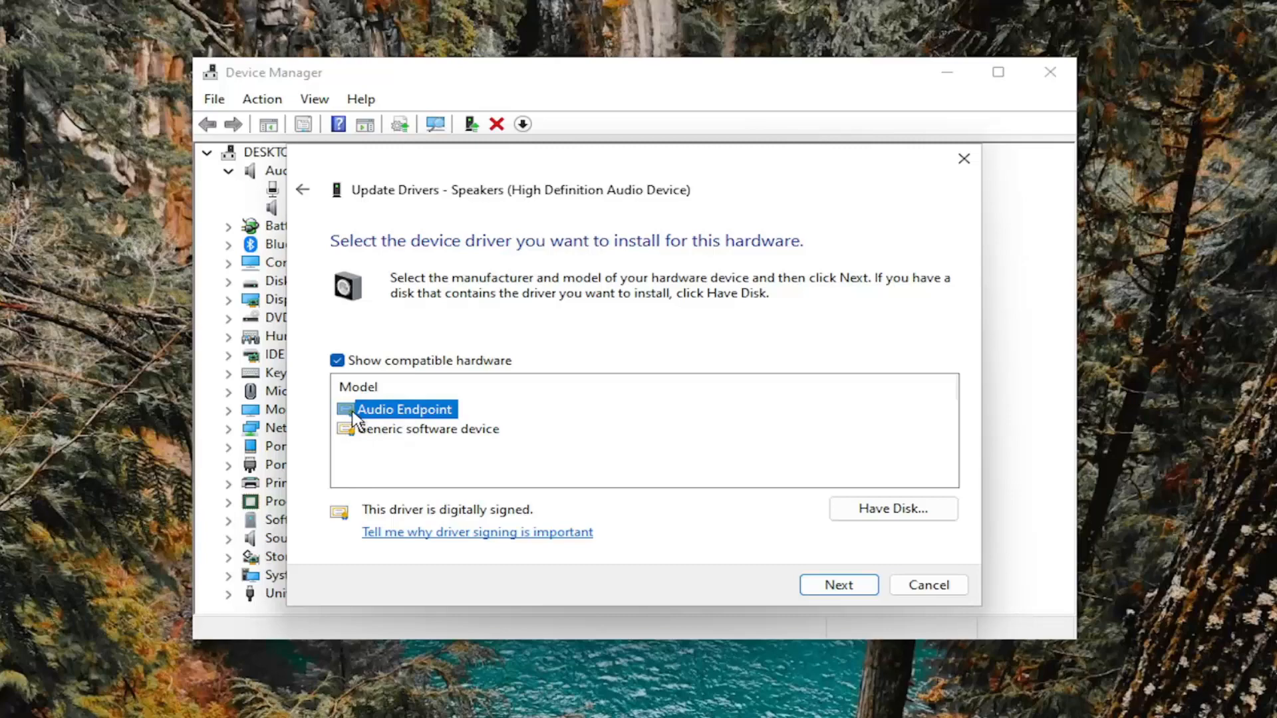
pyautogui.click(838, 584)
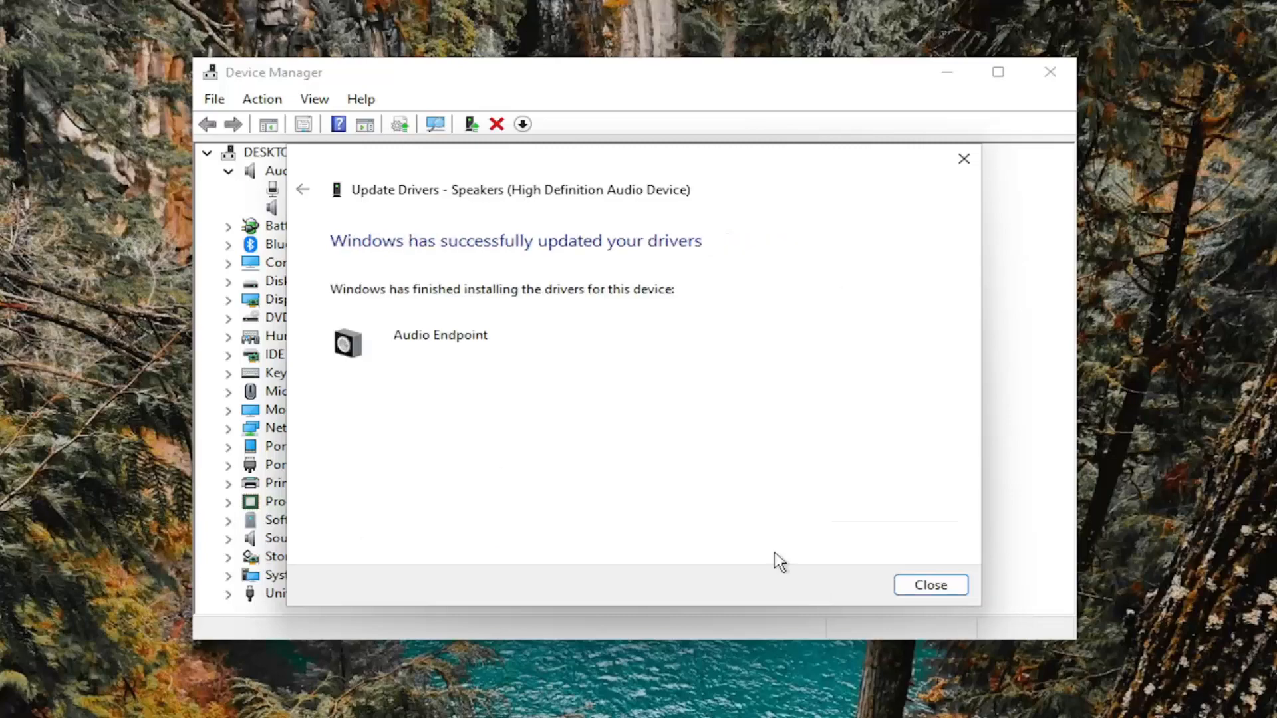
pyautogui.click(929, 584)
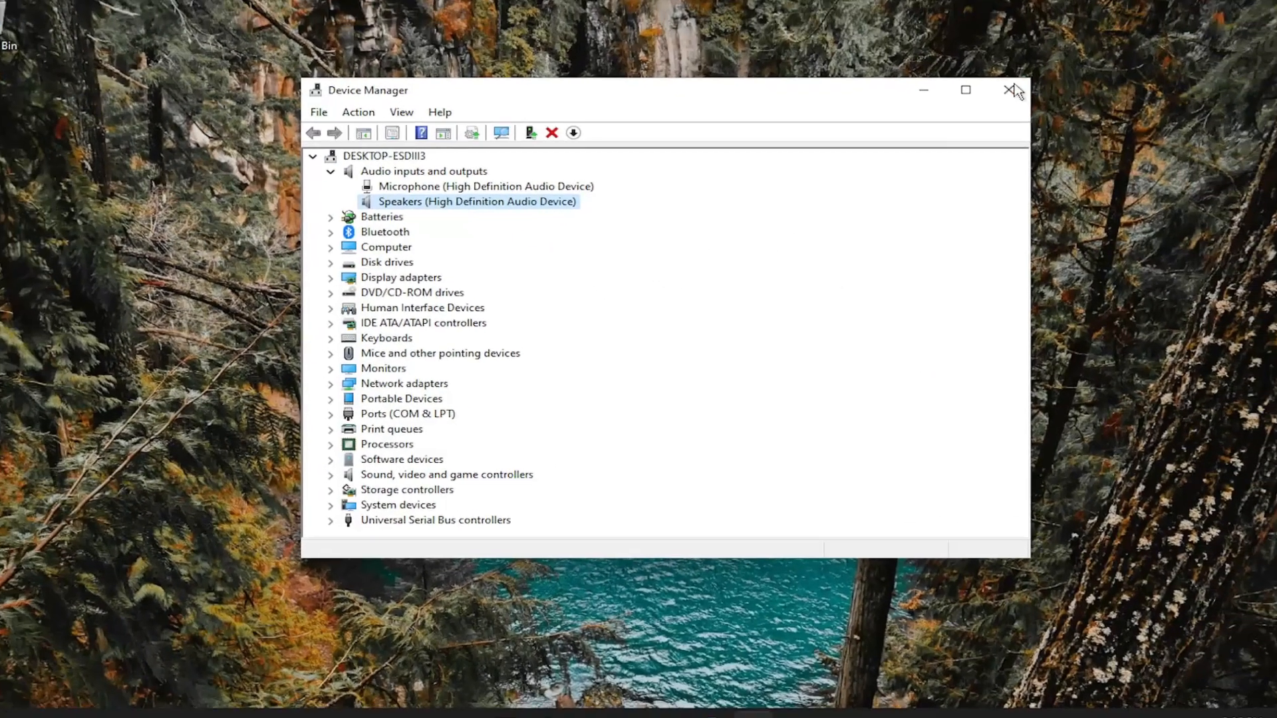